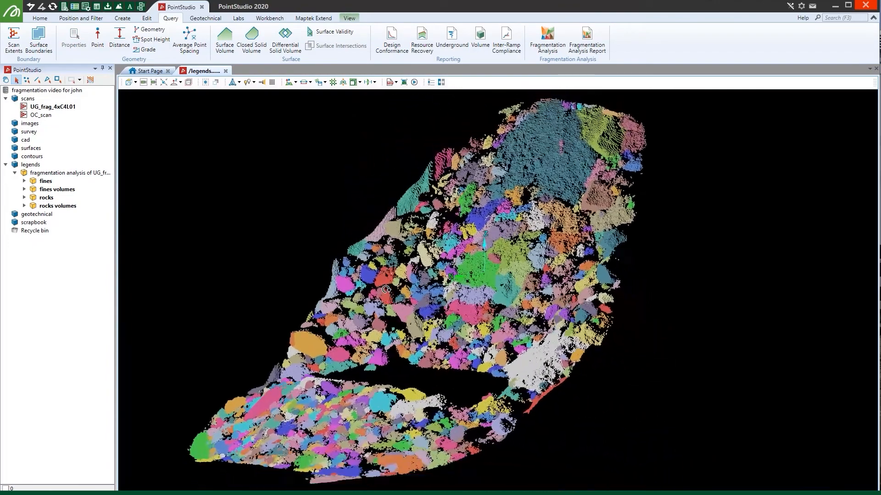
- Generate the 'Fragmentation Report of UG Draw Points' report with default colour and SWEBREC options
{"action": "left_click", "coordinate": [586, 34]}
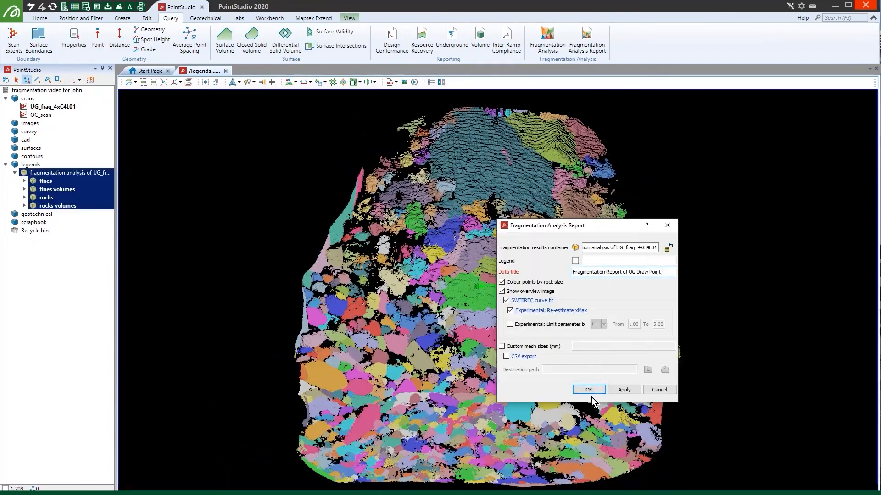
{"action": "left_click", "coordinate": [588, 389]}
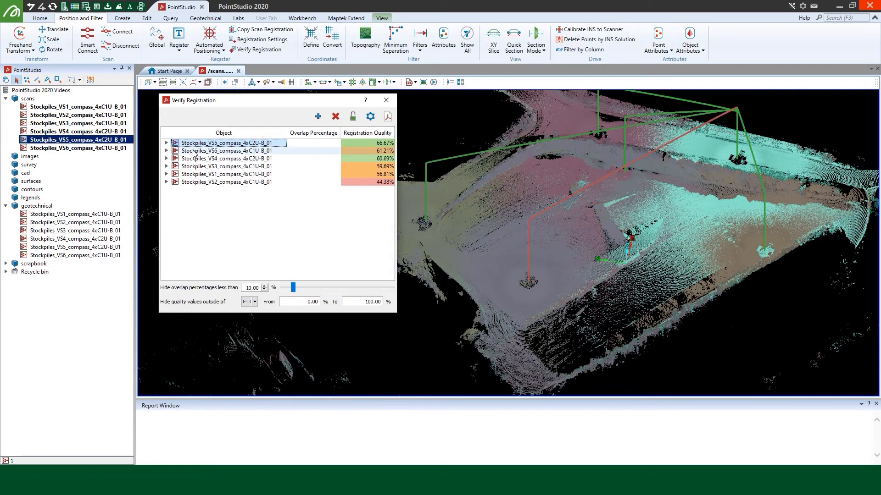
- Open the Stockpiles_VS2_compass_4xC1U-B_01 registration report and page through its summary and distance plots
{"action": "left_click", "coordinate": [227, 174]}
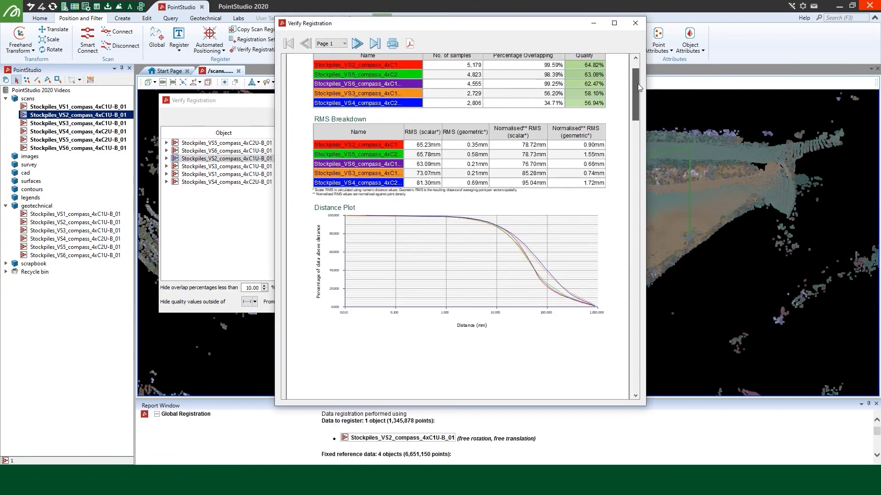
{"action": "left_click", "coordinate": [357, 43]}
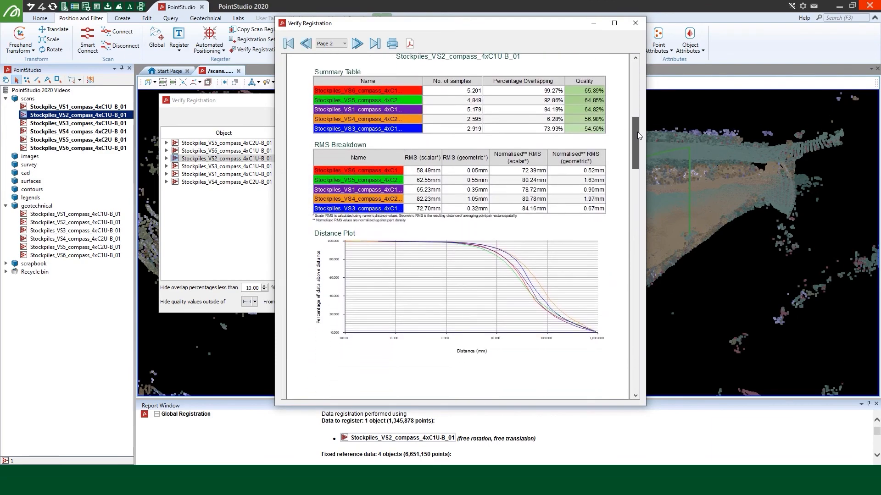
{"action": "left_click", "coordinate": [356, 44]}
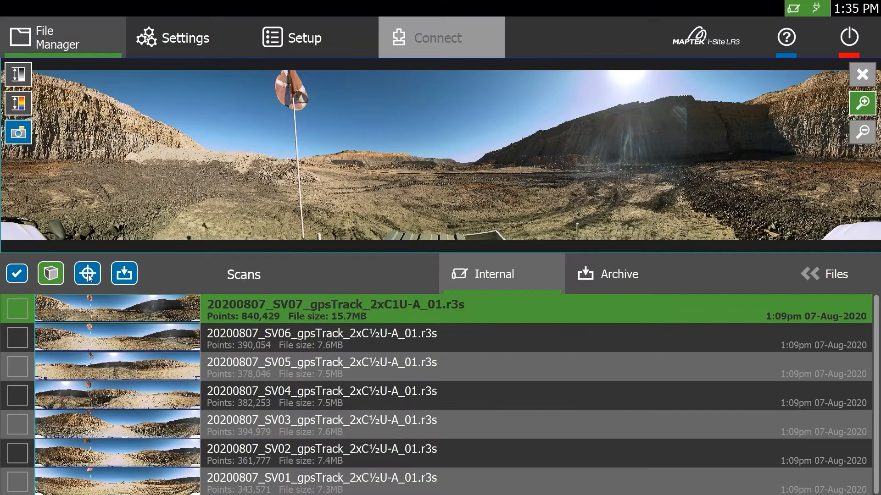
{"action": "mouse_move", "coordinate": [87, 291]}
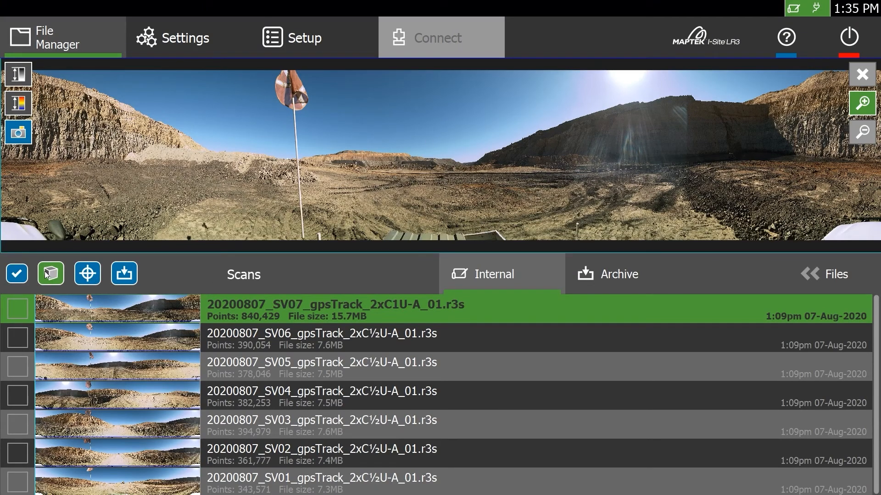
- Register scan SV07 to the earlier scans and orbit to inspect alignment at 37.480 mm separation
{"action": "left_click", "coordinate": [50, 274]}
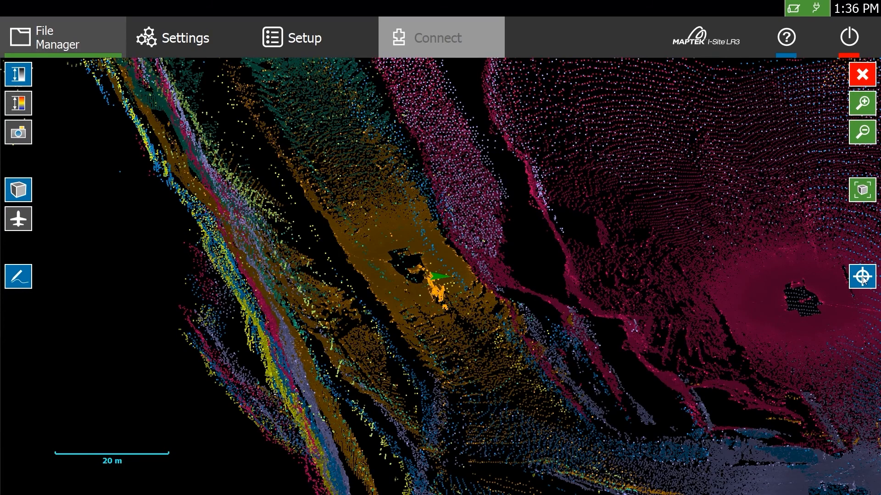
{"action": "left_click", "coordinate": [862, 278]}
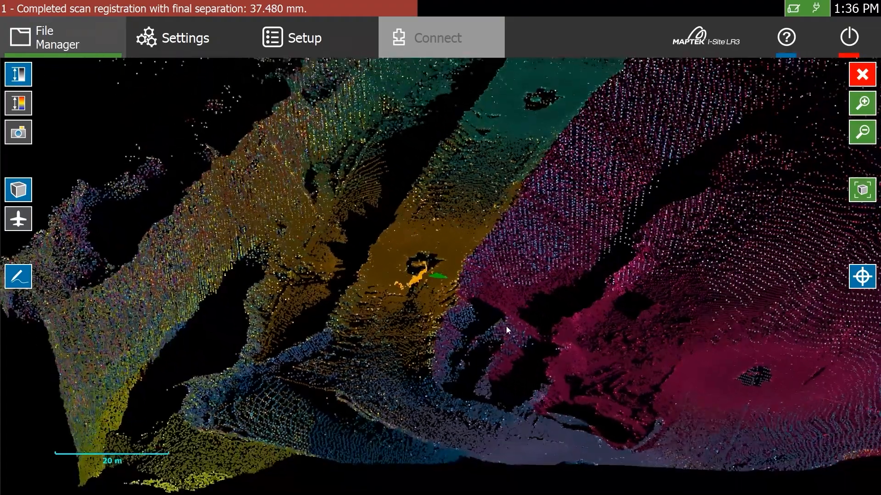
{"action": "left_click_drag", "start_coordinate": [507, 330], "coordinate": [630, 250]}
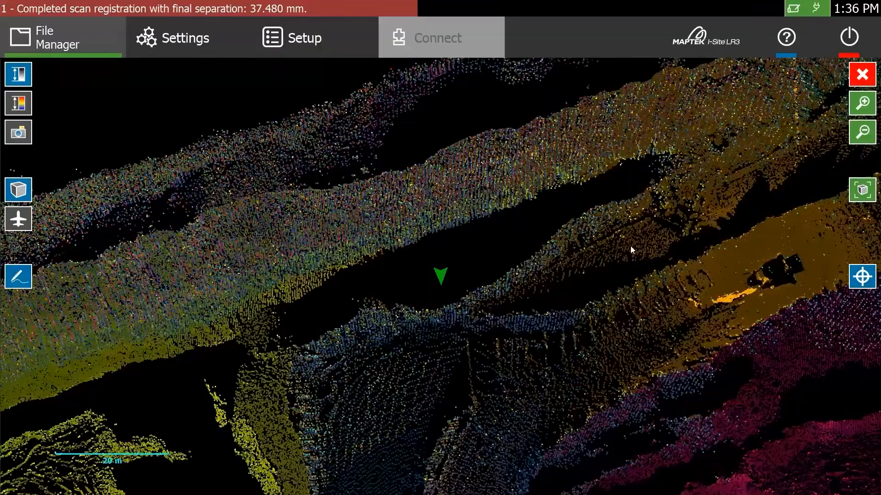
{"action": "left_click_drag", "start_coordinate": [631, 250], "coordinate": [421, 308]}
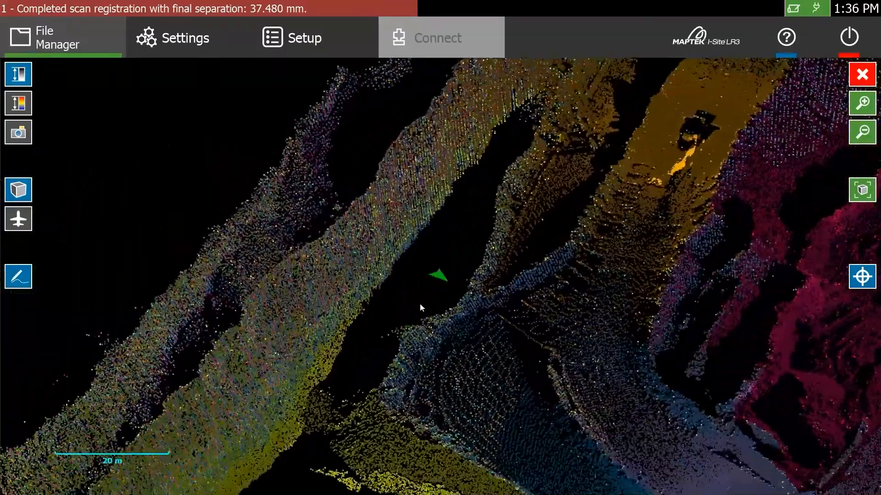
{"action": "left_click_drag", "start_coordinate": [421, 307], "coordinate": [399, 253]}
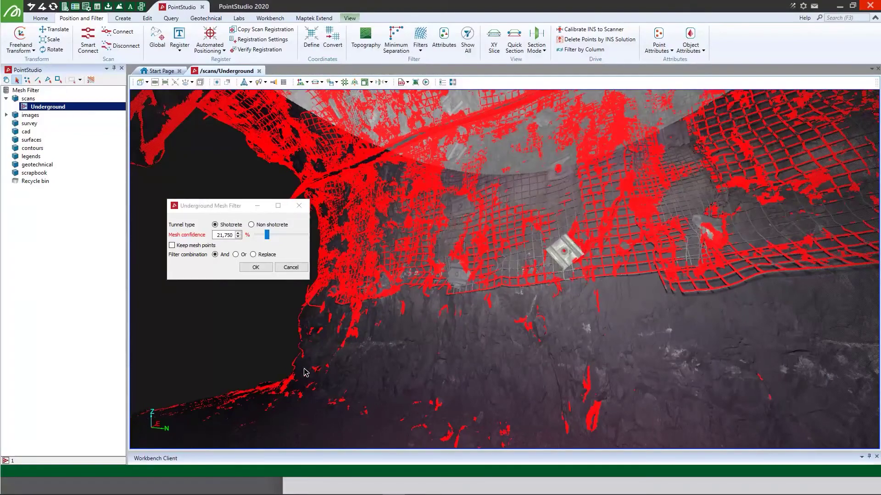
- Adjust the Shotcrete mesh confidence slider down, then up, to preview flagged mesh points
{"action": "left_click_drag", "start_coordinate": [265, 235], "coordinate": [258, 235]}
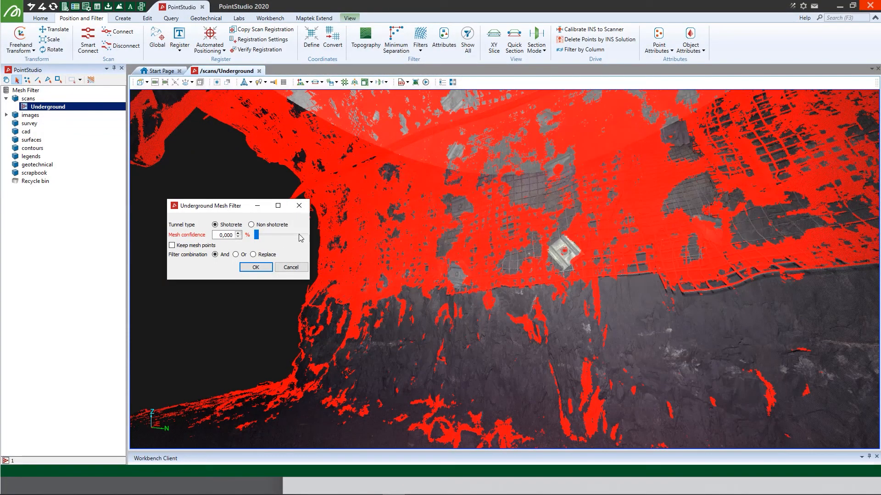
{"action": "left_click_drag", "start_coordinate": [258, 235], "coordinate": [306, 234]}
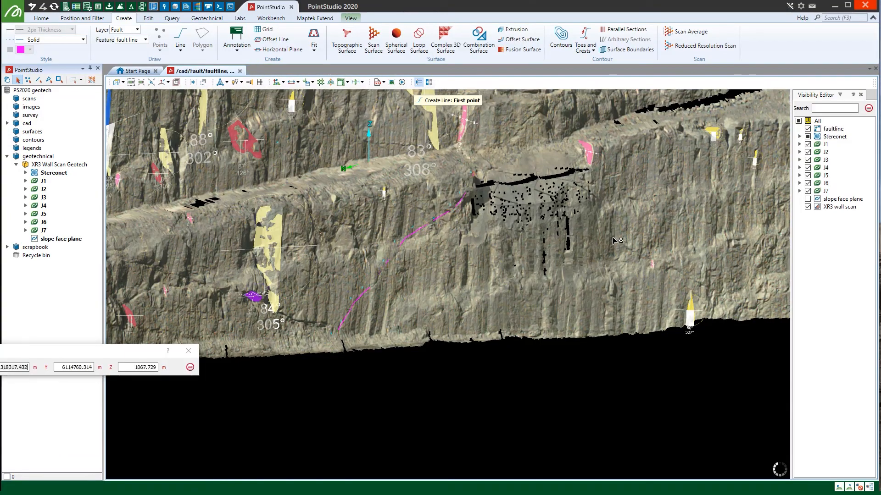
- Place faultline 2 points on the wall scan, select it in Fault, and check Feature options
{"action": "left_click", "coordinate": [714, 286]}
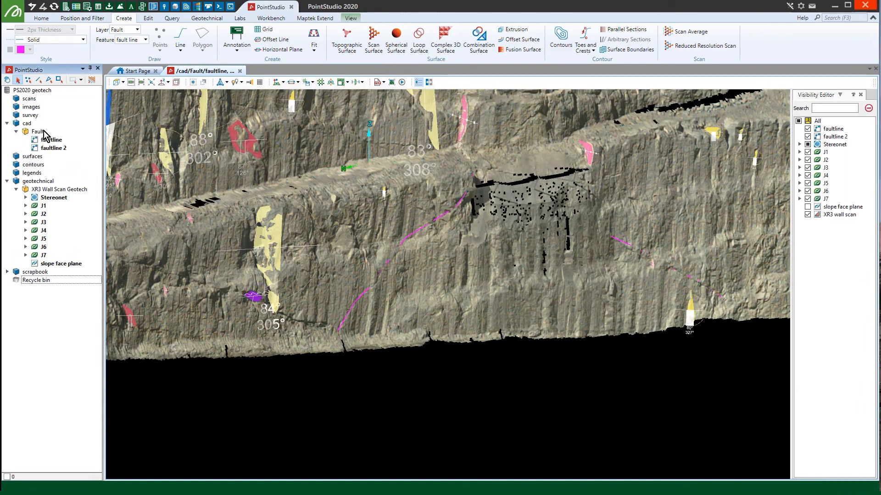
{"action": "left_click", "coordinate": [53, 147]}
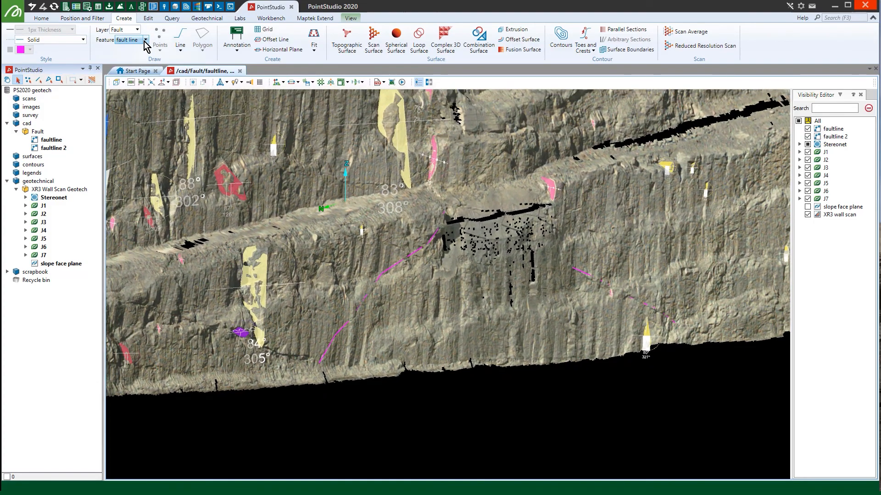
{"action": "left_click", "coordinate": [146, 39]}
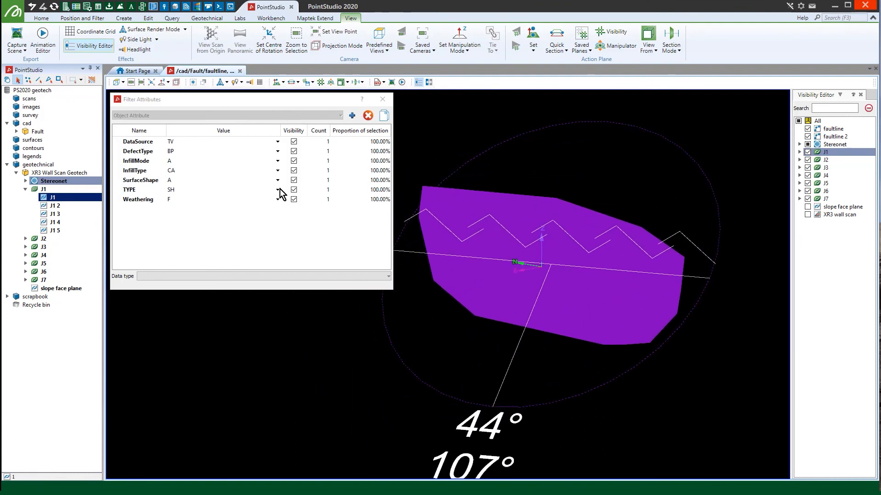
- Change joint J1's TYPE attribute from SH to another defect type from the dropdown
{"action": "left_click", "coordinate": [278, 189]}
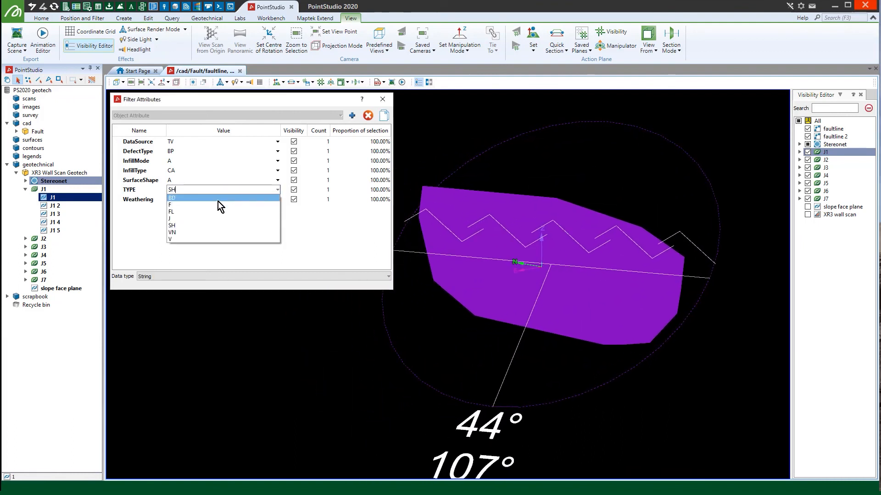
{"action": "left_click", "coordinate": [169, 205]}
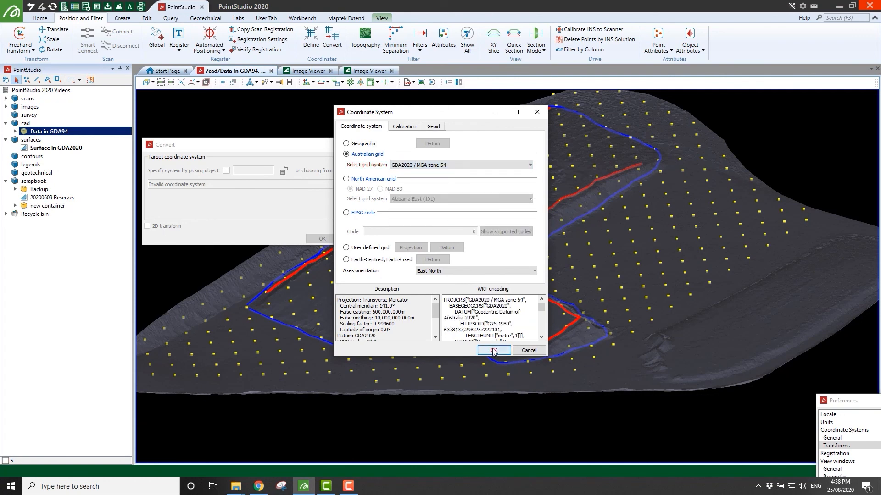
- Confirm GDA2020 / MGA zone 54 as target system and display the fines and rocks volumes
{"action": "left_click", "coordinate": [493, 350]}
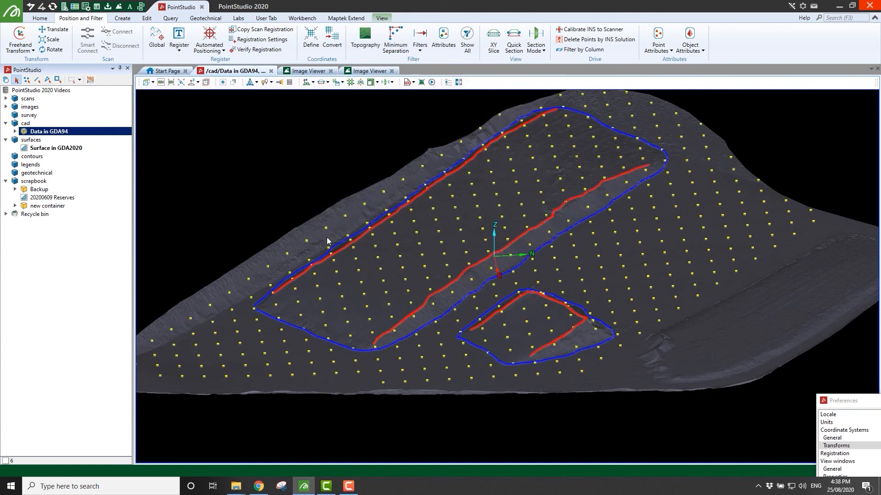
{"action": "left_click", "coordinate": [369, 71]}
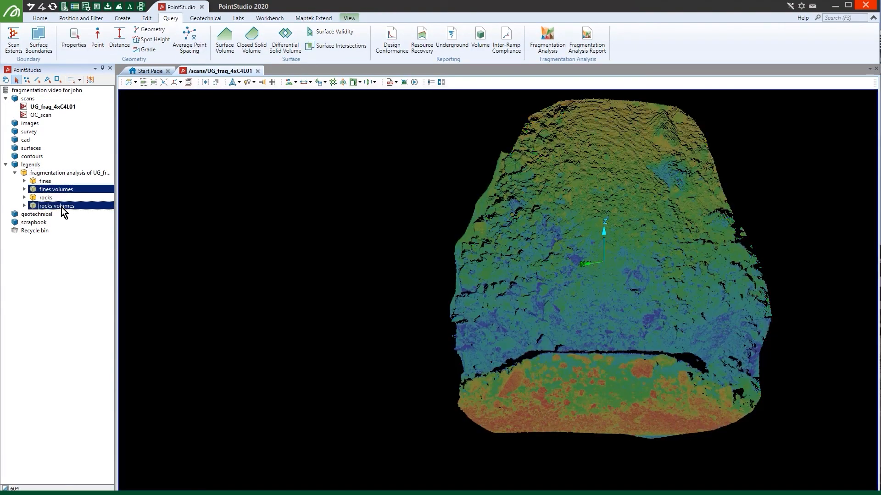
{"action": "double_click", "coordinate": [57, 206]}
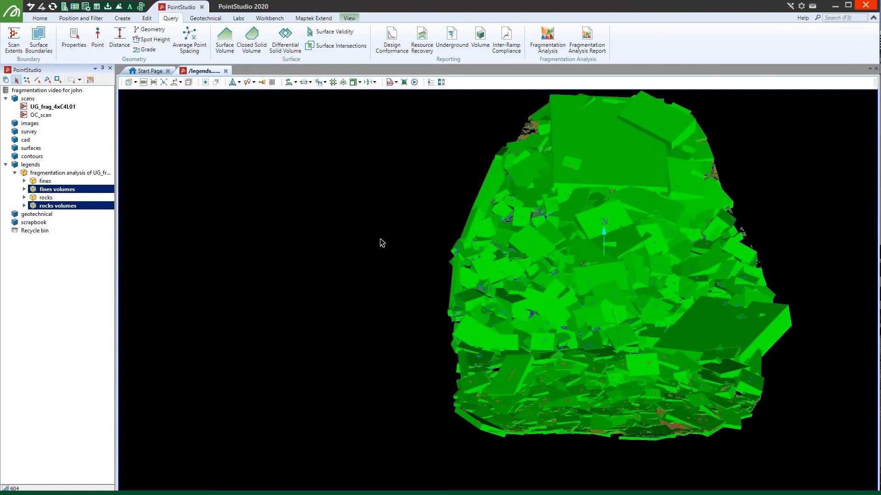